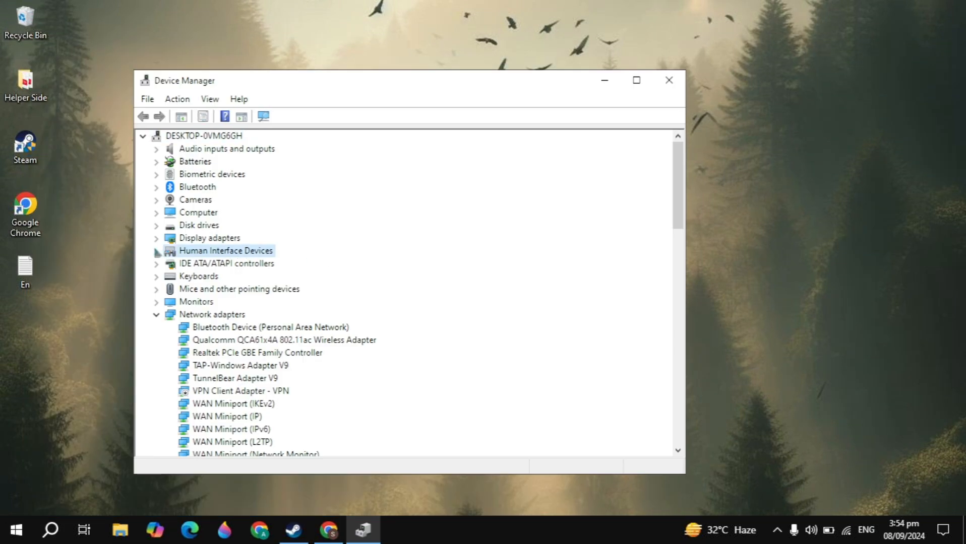
- Expand Human Interface Devices and select Microsoft Input Configuration Device
click(156, 250)
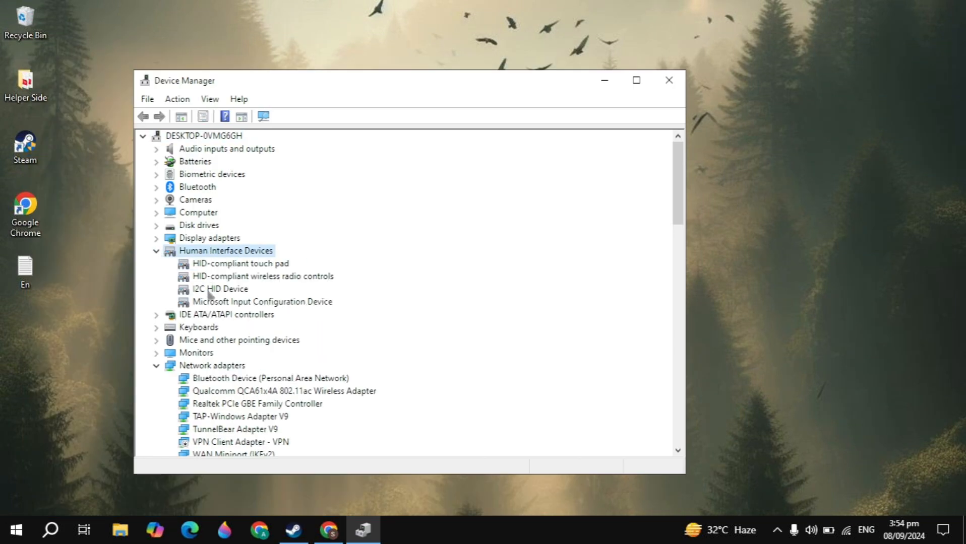
click(262, 302)
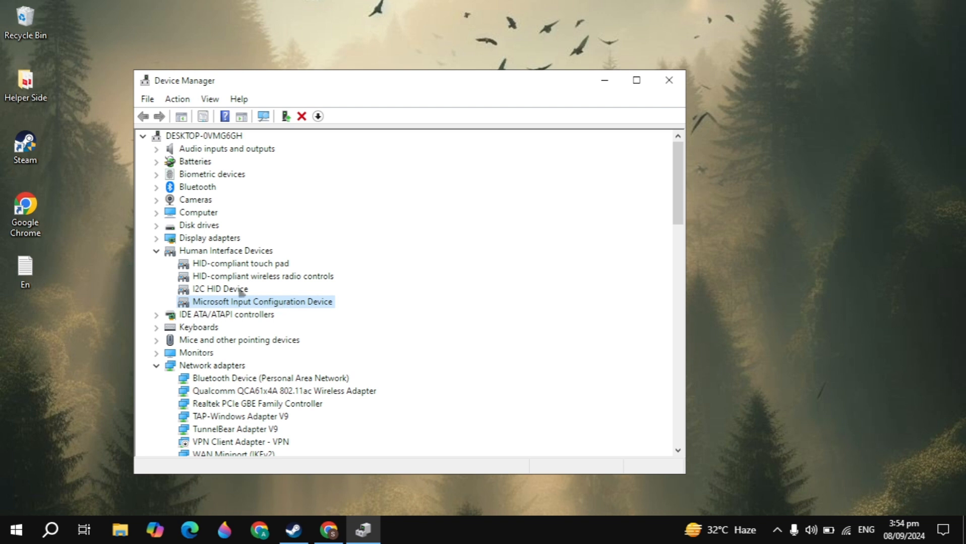
scroll(down, 3)
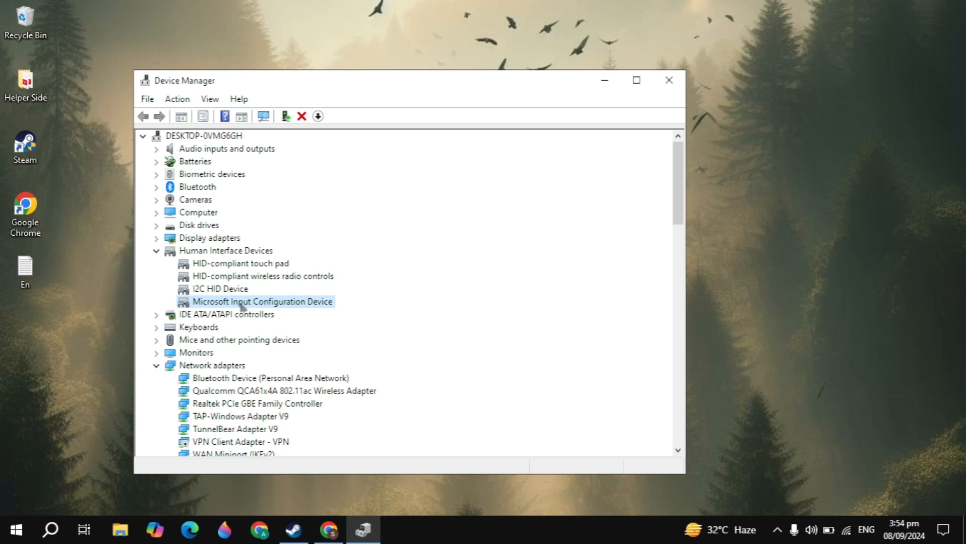
- Disable Microsoft Input Configuration Device from its context menu and confirm with Yes
right_click(262, 302)
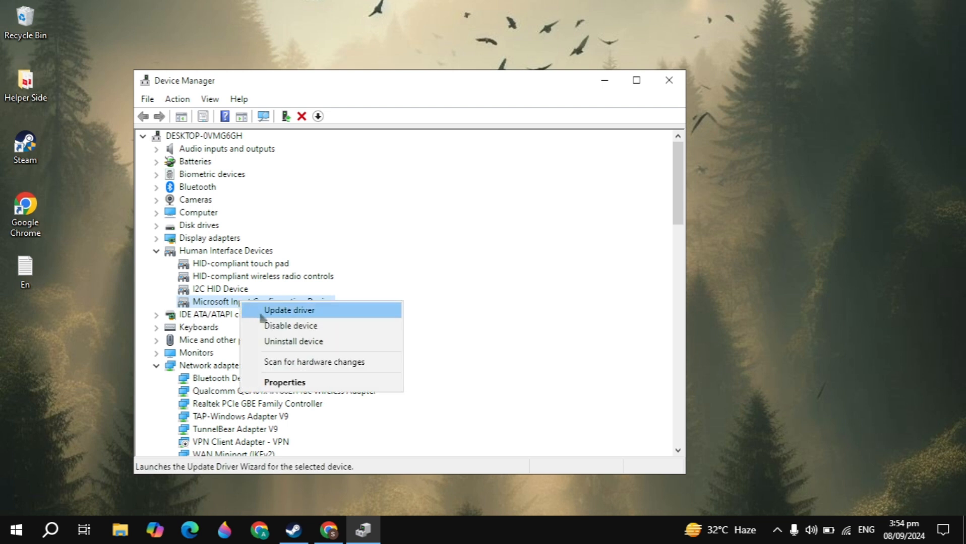
click(290, 326)
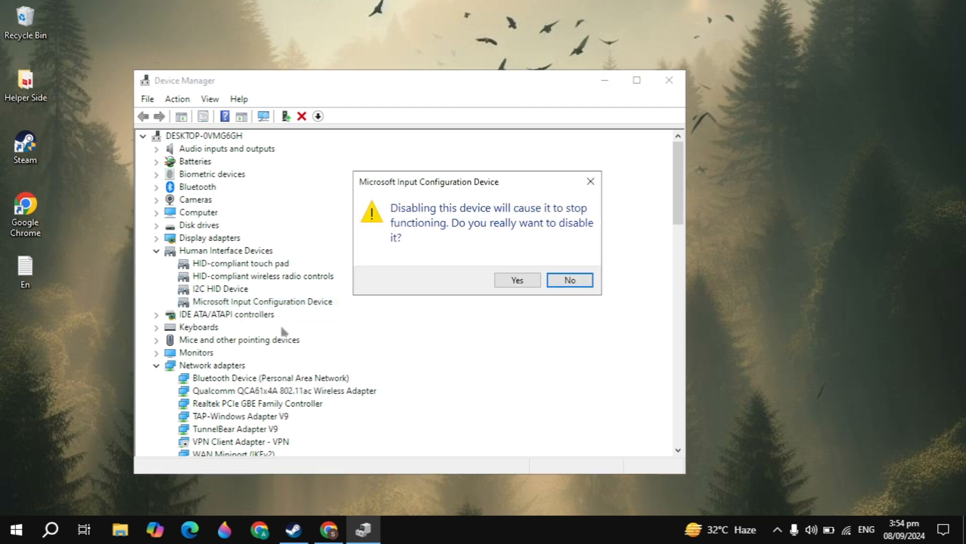
click(568, 280)
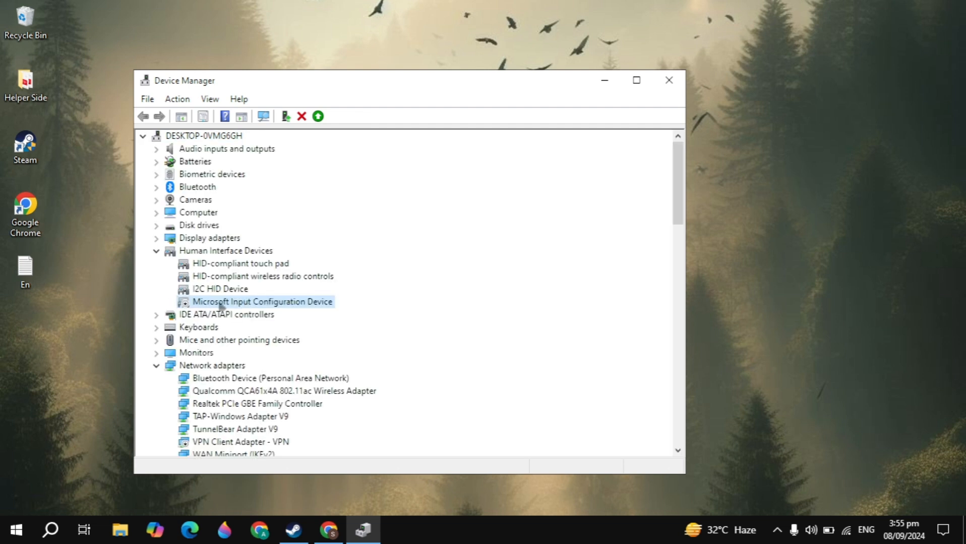
- Enable Microsoft Input Configuration Device again and let the device list refresh
right_click(261, 302)
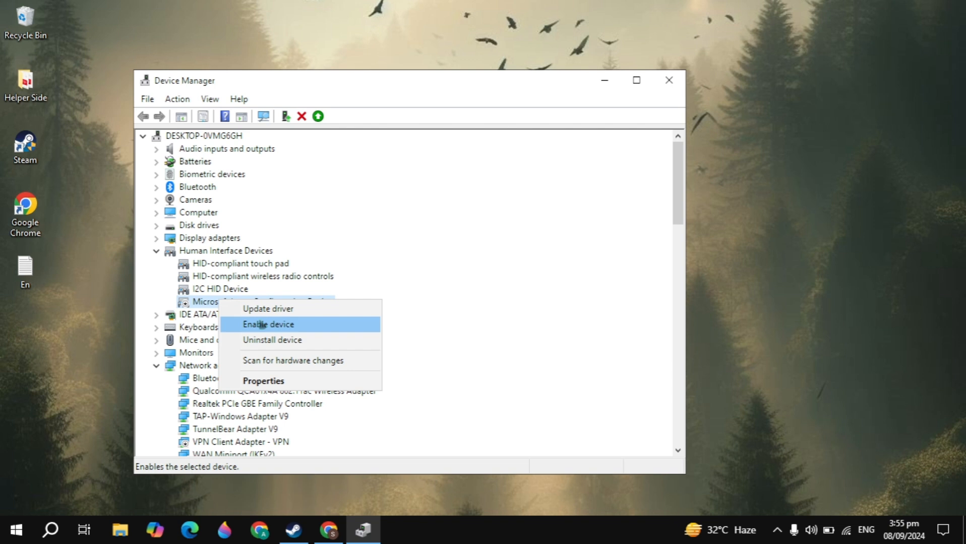
click(268, 325)
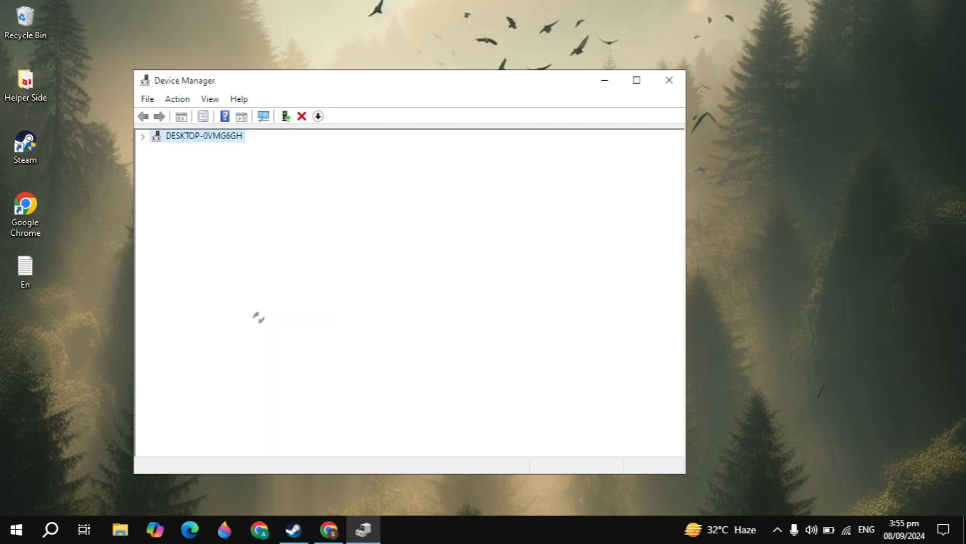
click(142, 135)
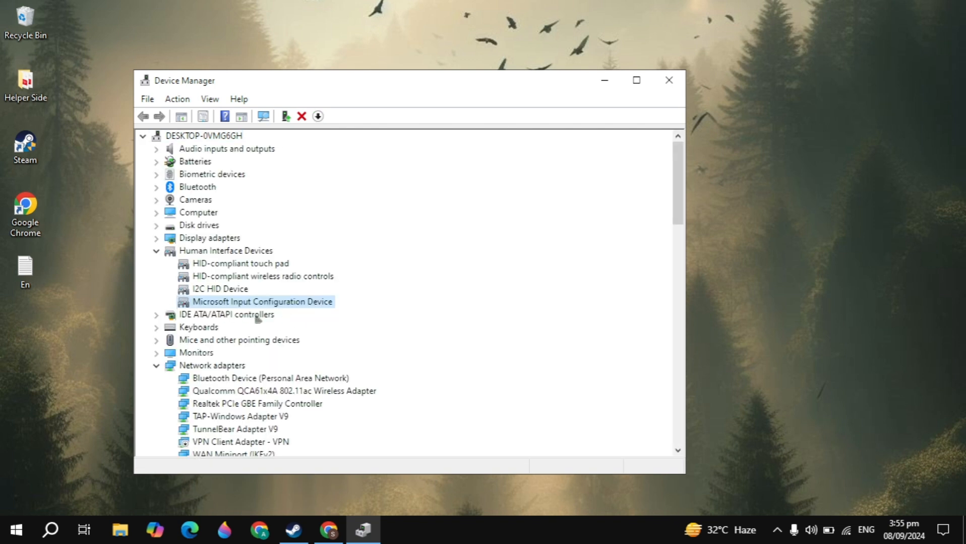
mouse_move(285, 313)
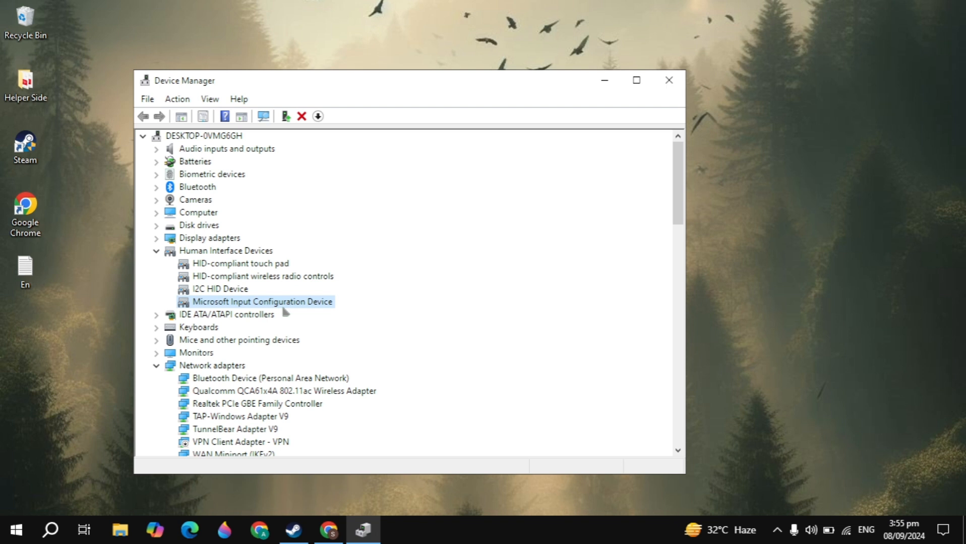
- Start Update driver for the device and browse the computer's list of available drivers
right_click(260, 302)
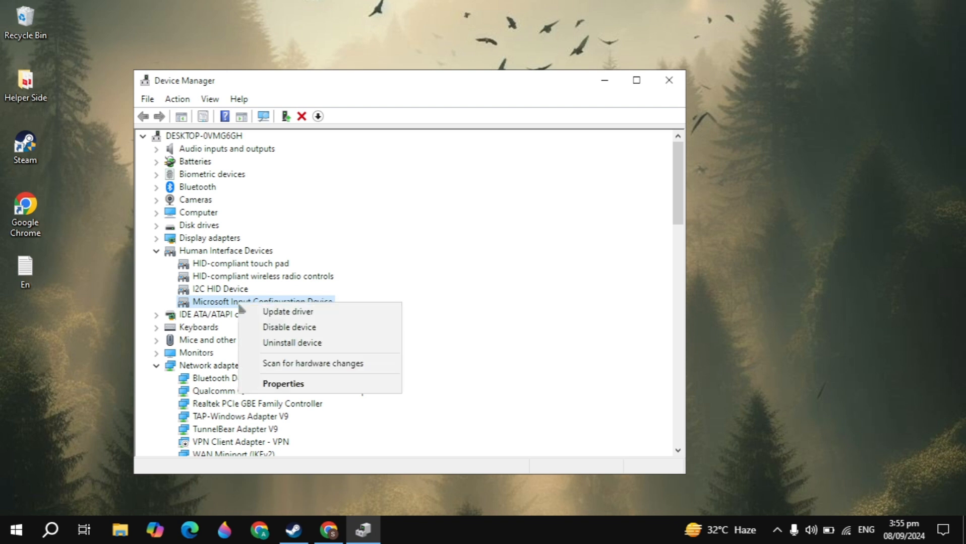
mouse_move(289, 327)
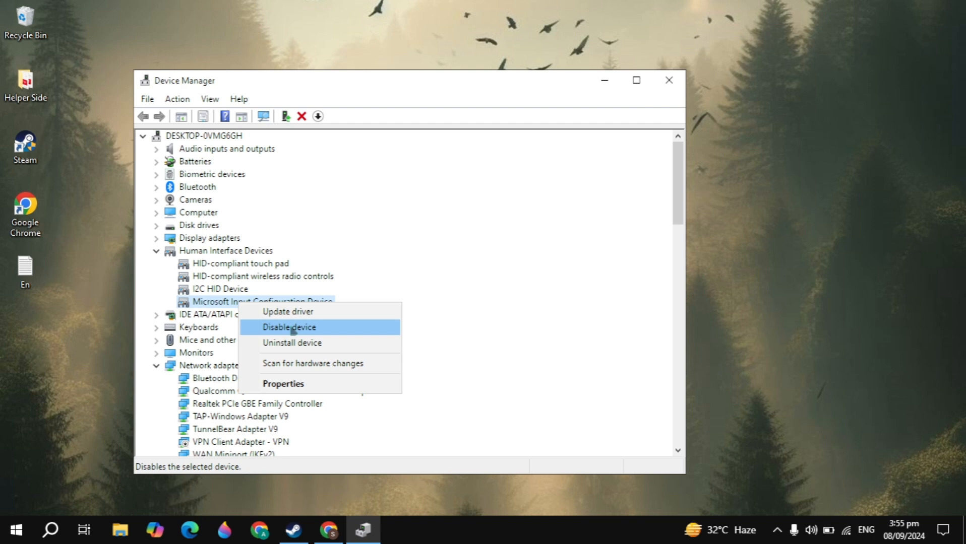
click(287, 311)
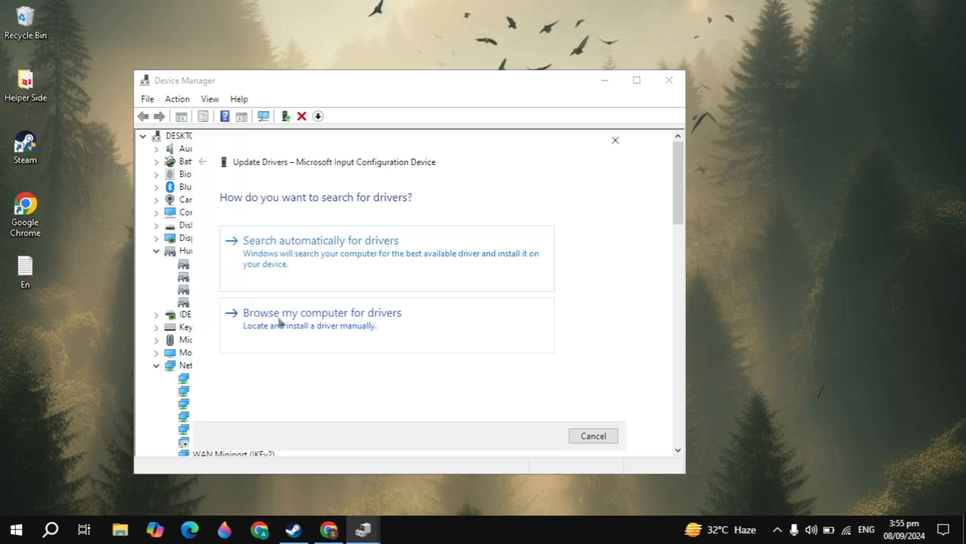
click(321, 313)
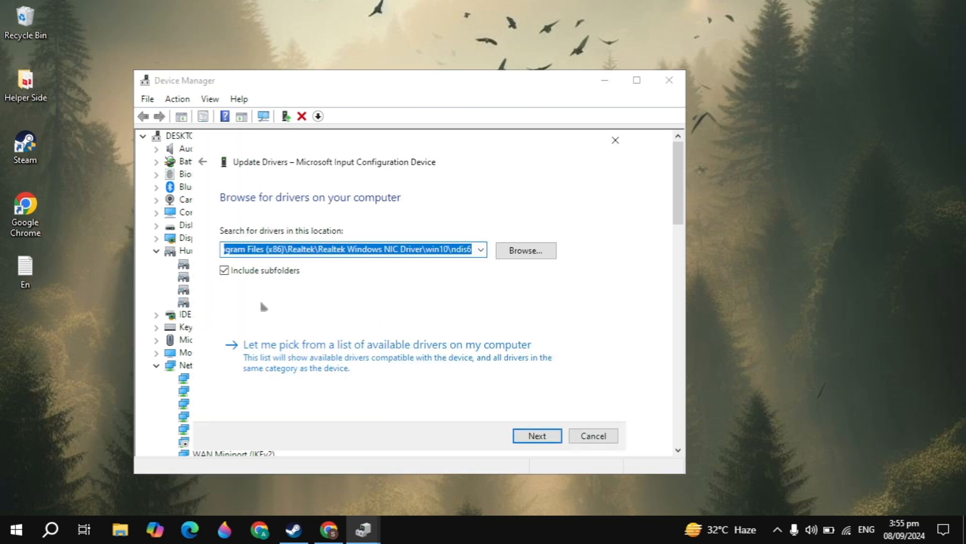
click(386, 345)
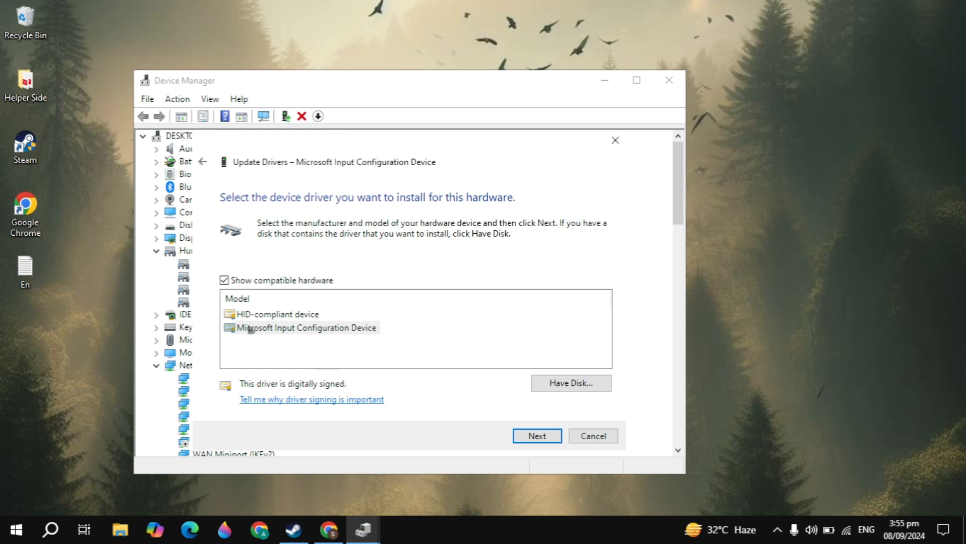
- Install the Microsoft Input Configuration Device driver from the list and close the wizard
click(306, 327)
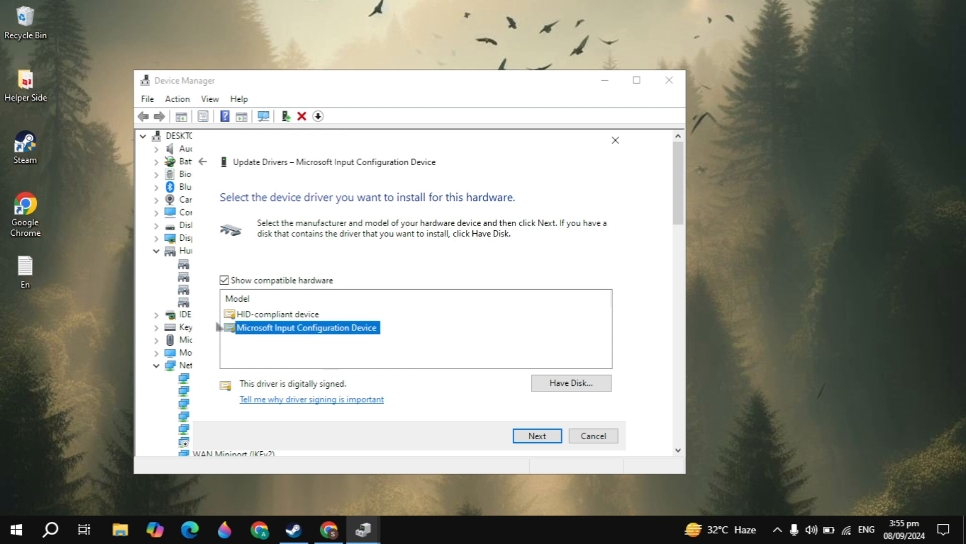
mouse_move(261, 316)
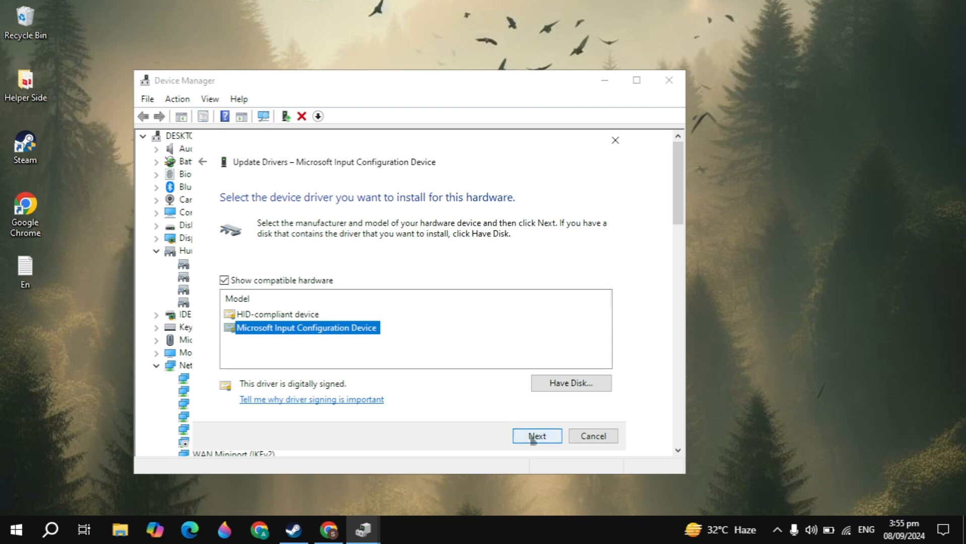
click(536, 436)
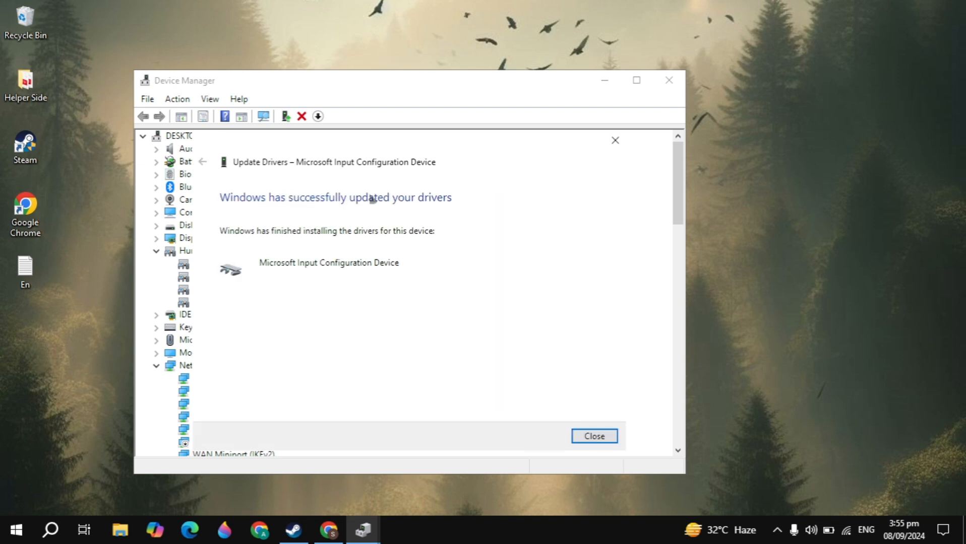
mouse_move(614, 139)
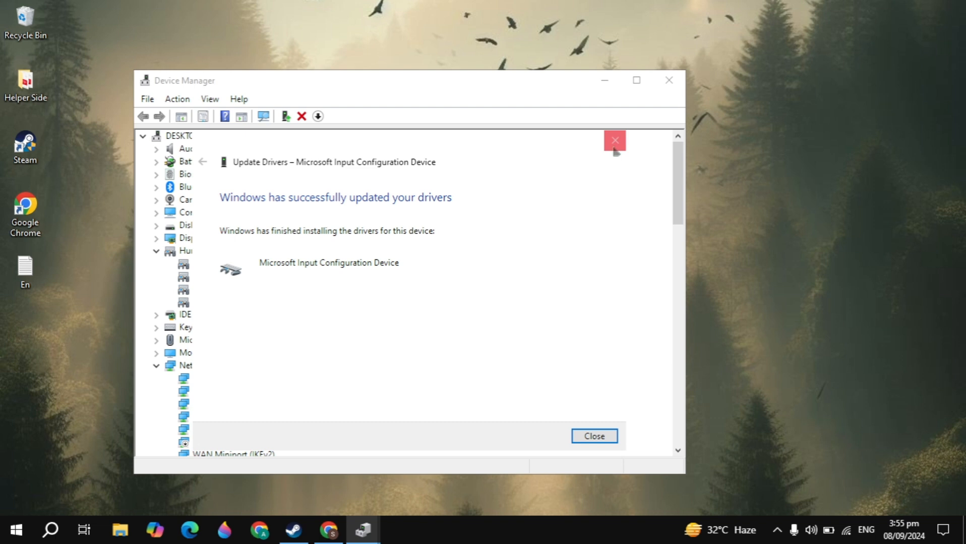
click(593, 436)
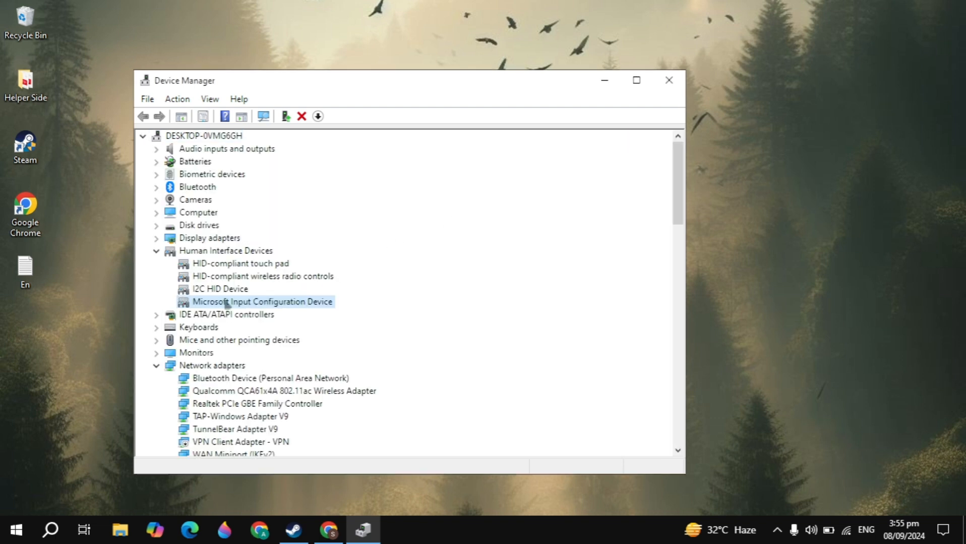
- Run Update driver on Microsoft Input Configuration Device using Search automatically for drivers
right_click(262, 302)
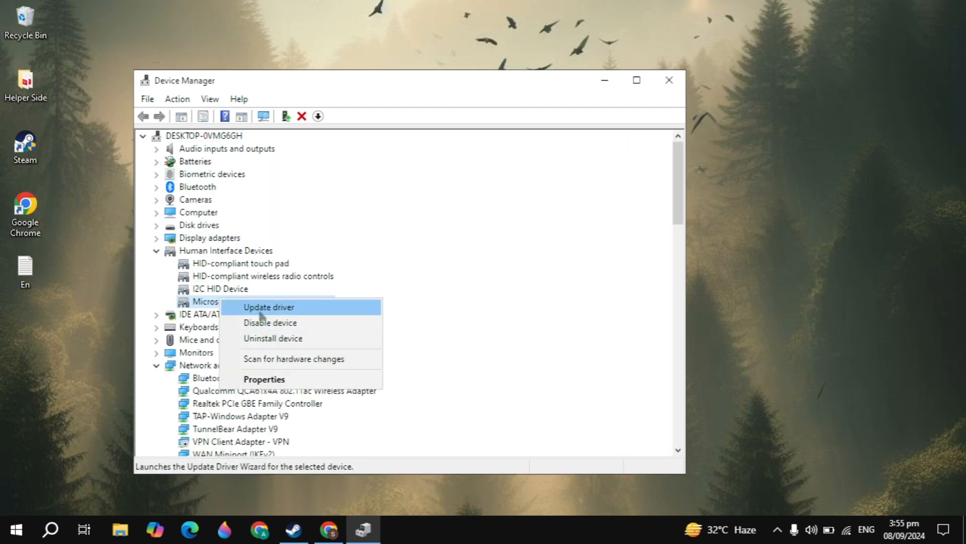
click(268, 308)
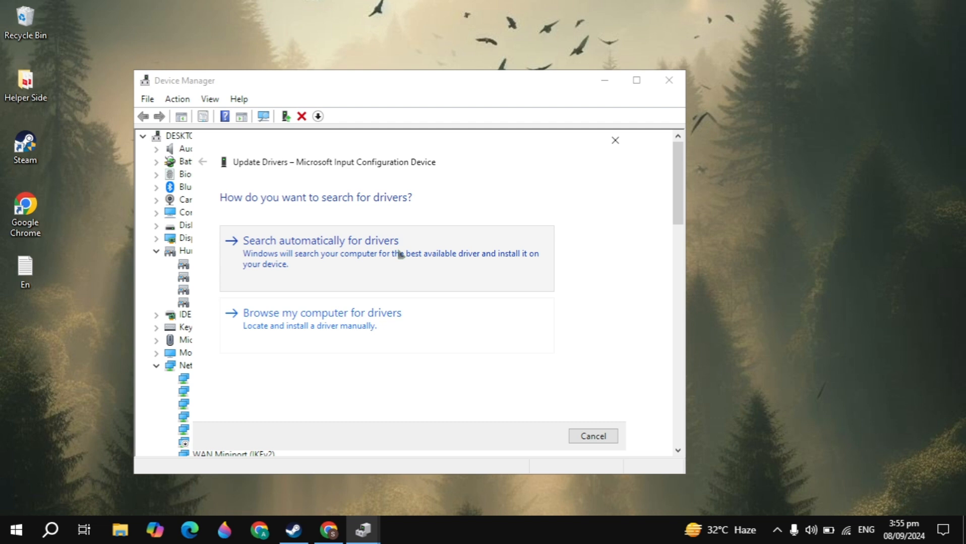
click(319, 240)
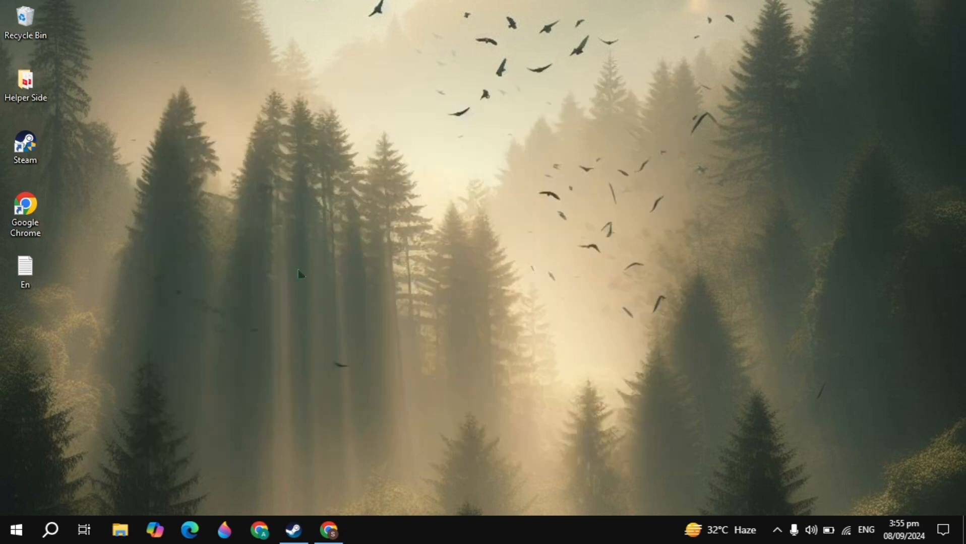
mouse_move(296, 284)
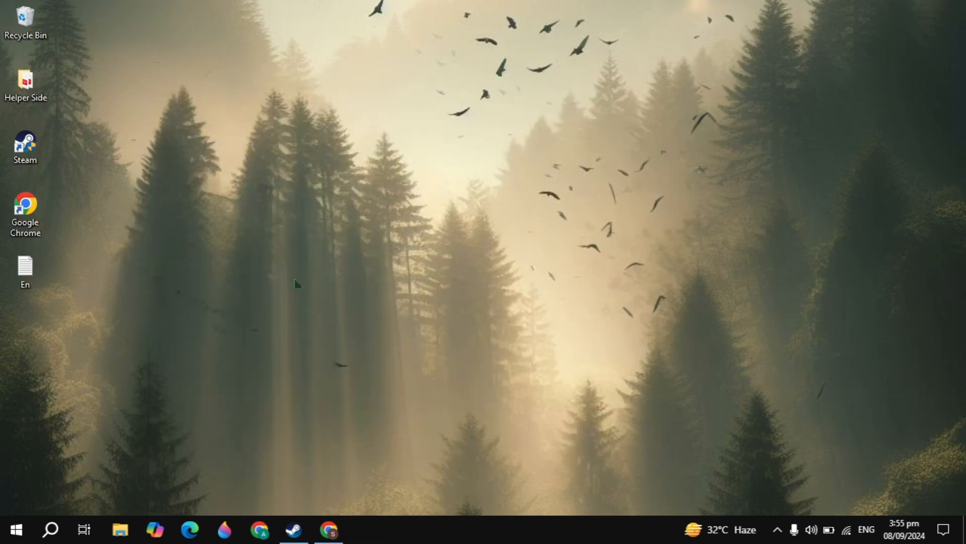